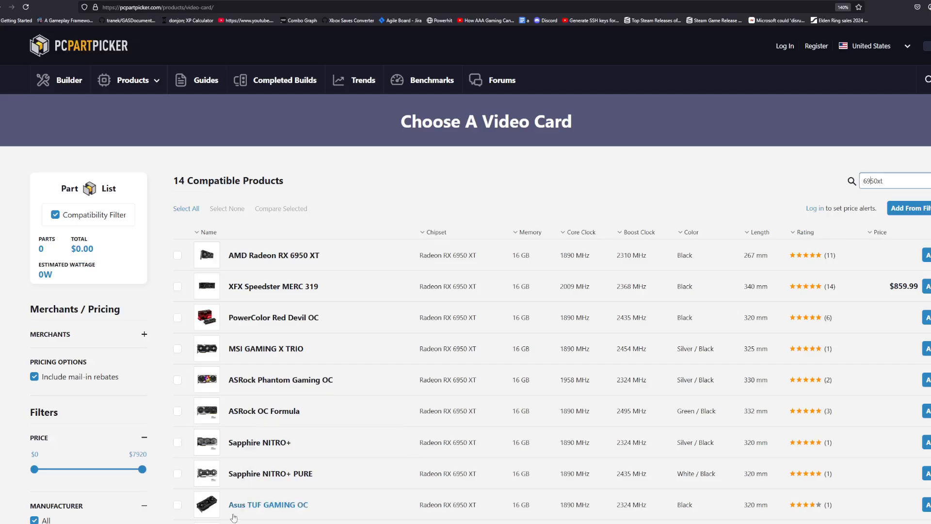
pyautogui.moveTo(274, 482)
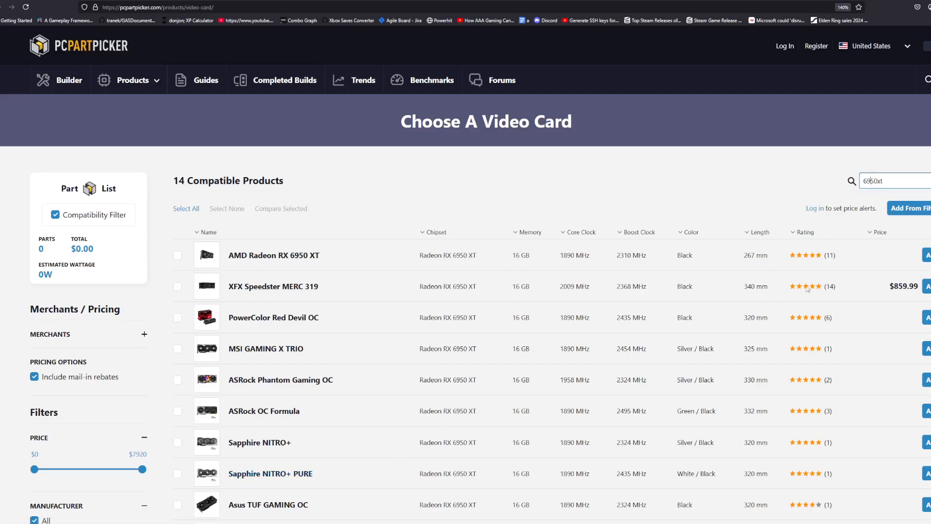
# - Replace the model filter text with '6800' to re-filter the video card list
pyautogui.click(873, 180)
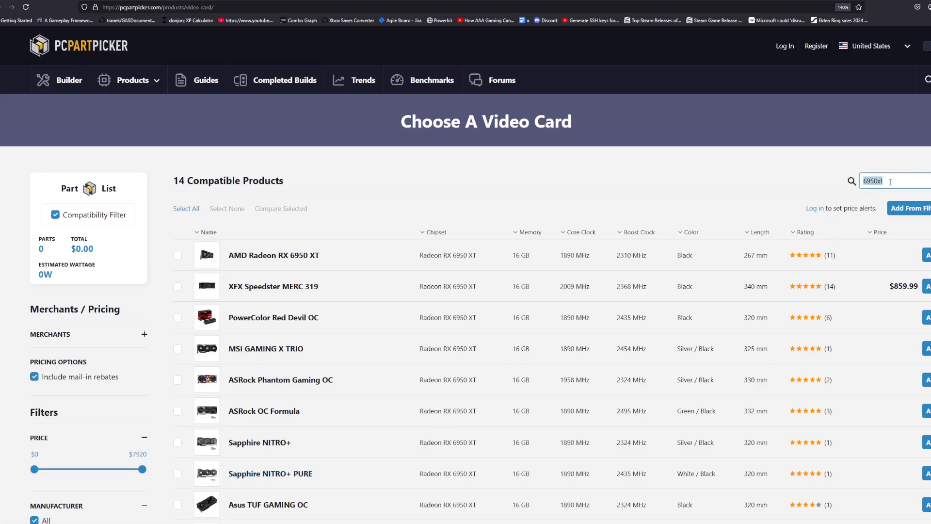
pyautogui.write('6800')
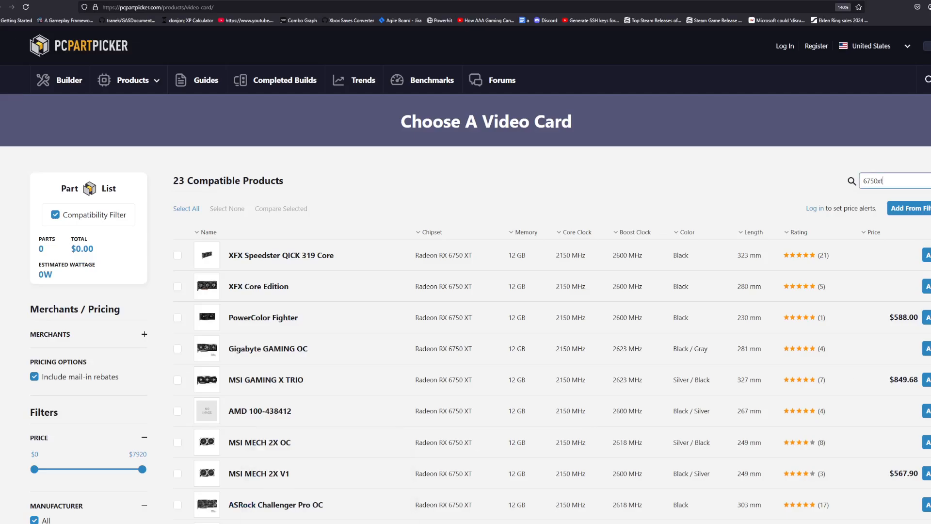
# - Scroll down through the 23 Radeon RX 6750 XT results and their prices
pyautogui.scroll(-3)
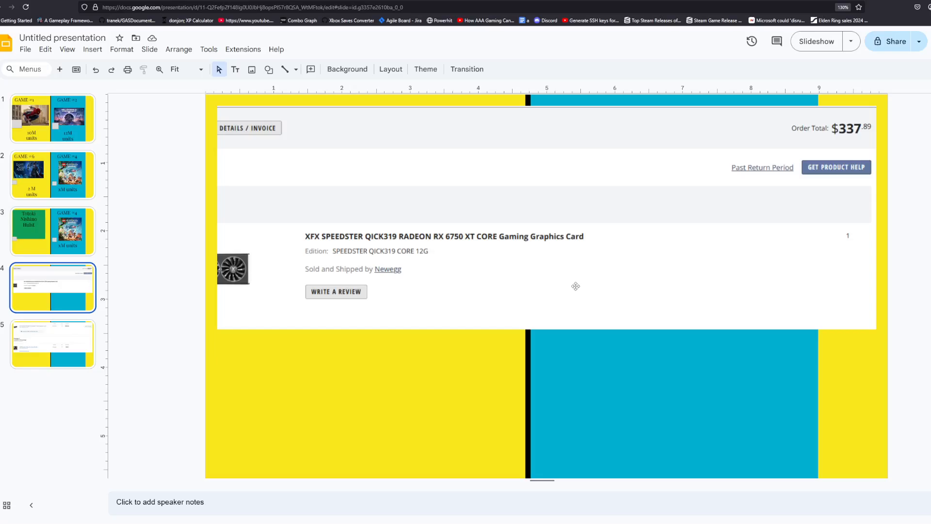
pyautogui.moveTo(485, 255)
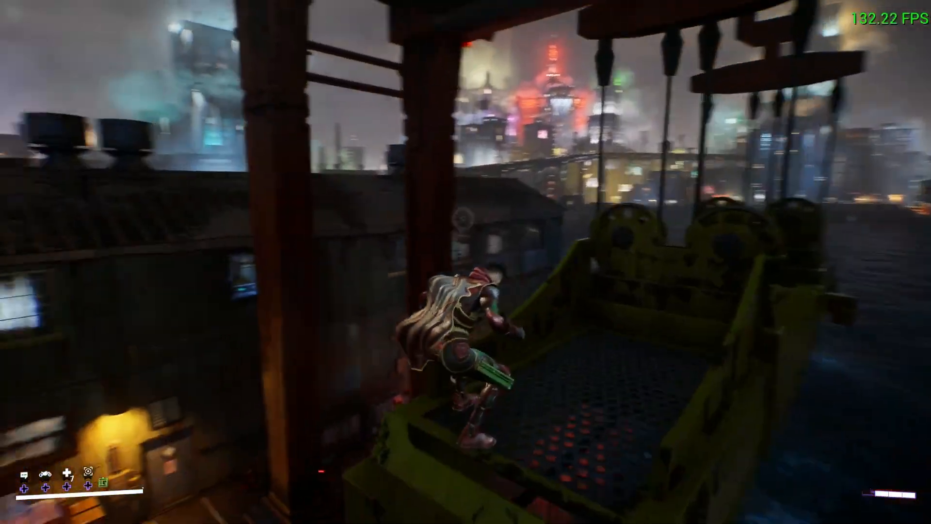
pyautogui.moveTo(465, 261)
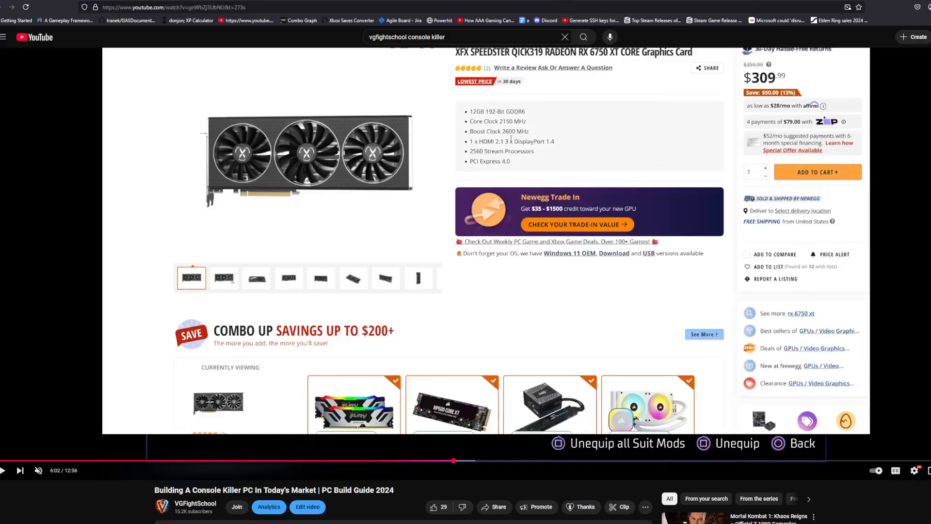
# - Return to the PCPartPicker tab showing the RX 6750 XT list
pyautogui.click(246, 20)
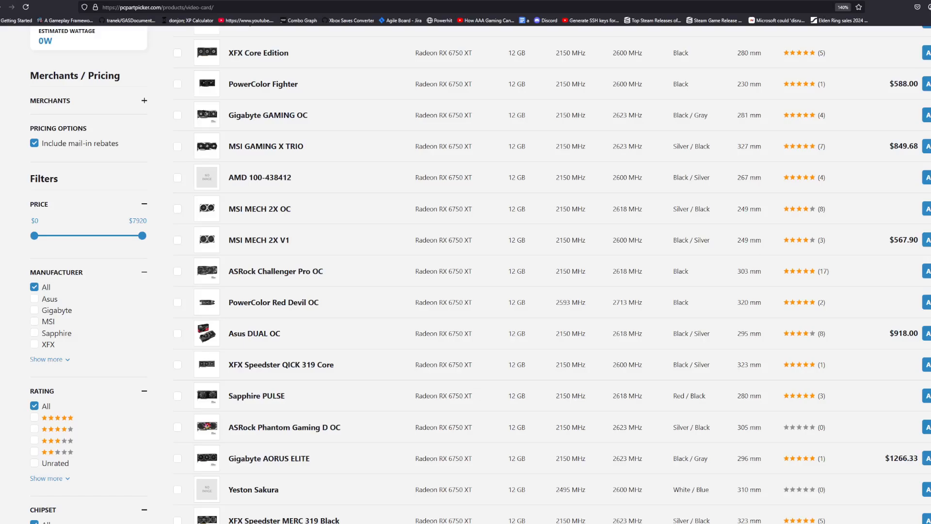
pyautogui.moveTo(834, 286)
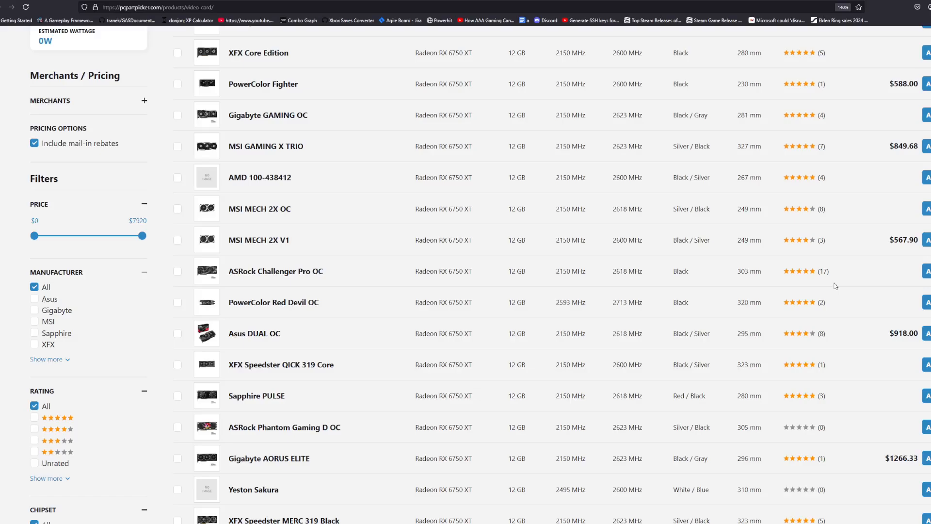
pyautogui.moveTo(462, 467)
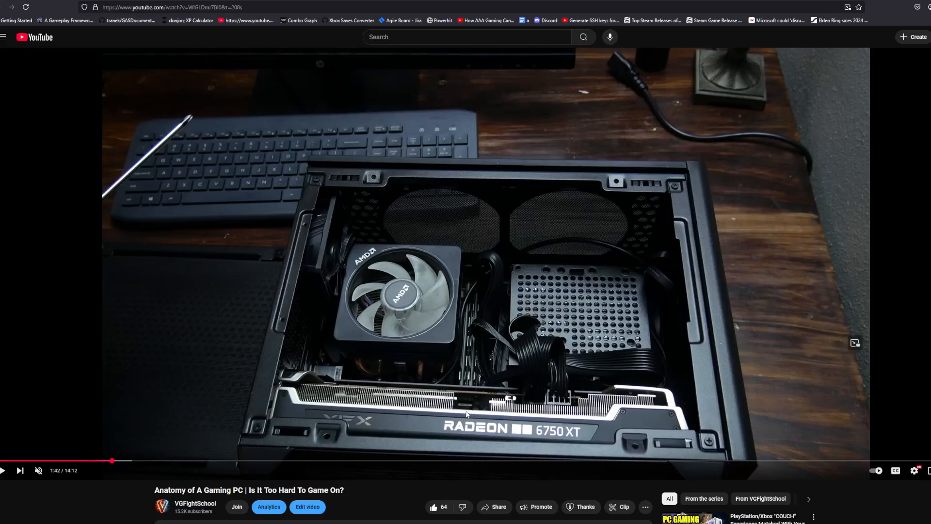
pyautogui.moveTo(494, 372)
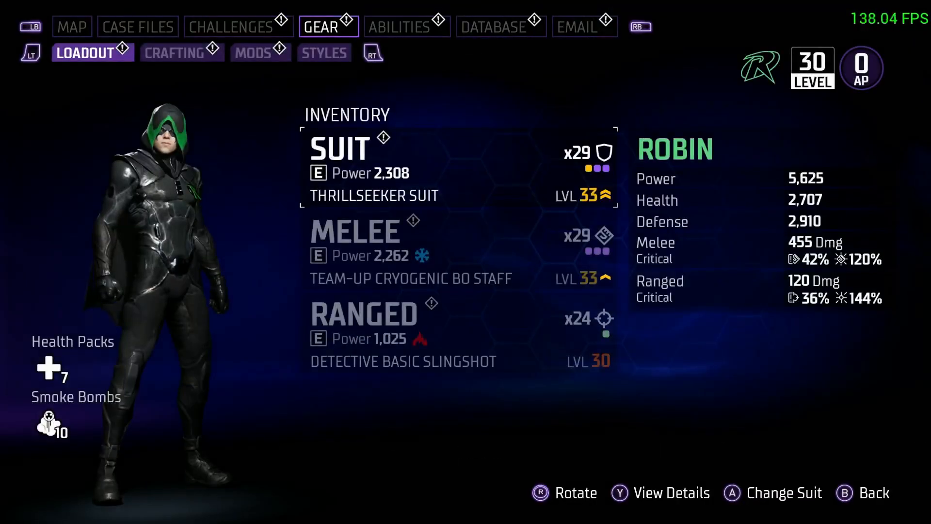
# - In Gear, switch from Mods to Styles and cycle the transmog suits toward Privateer (8/14)
pyautogui.click(259, 52)
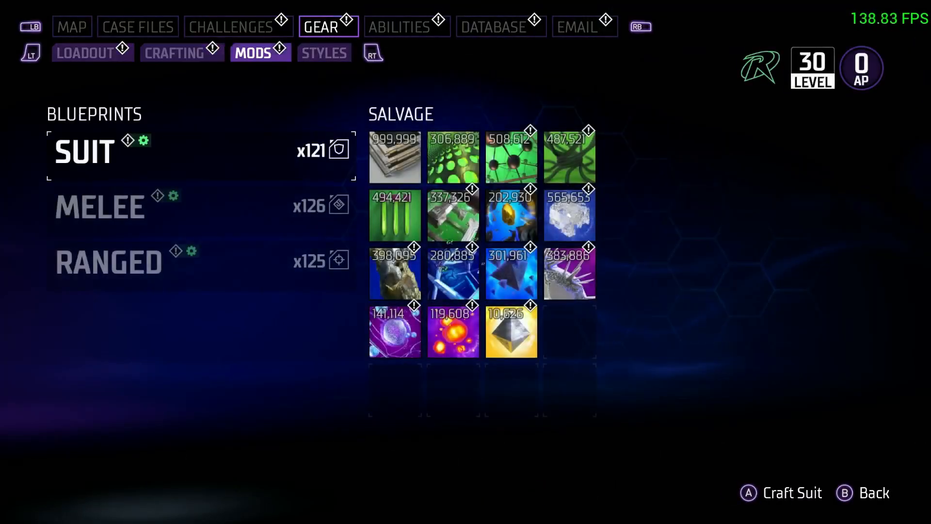
pyautogui.click(324, 52)
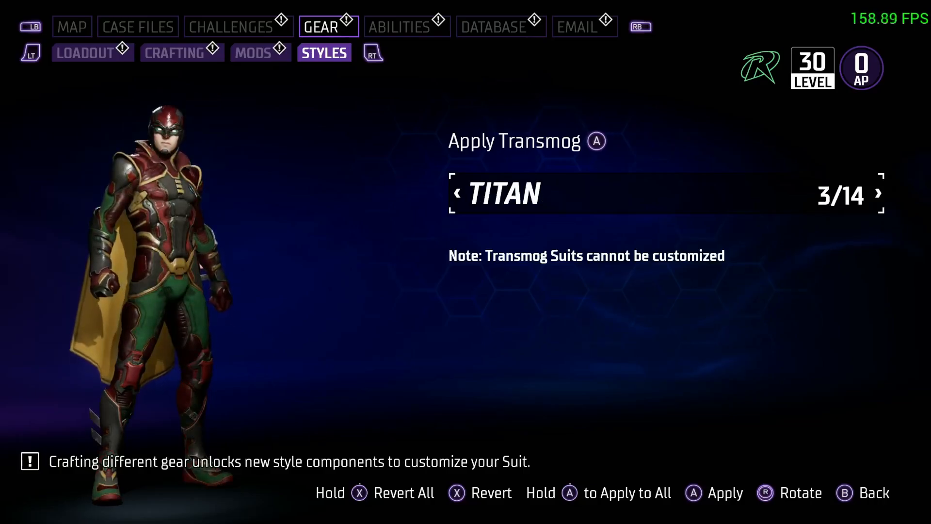
pyautogui.click(864, 194)
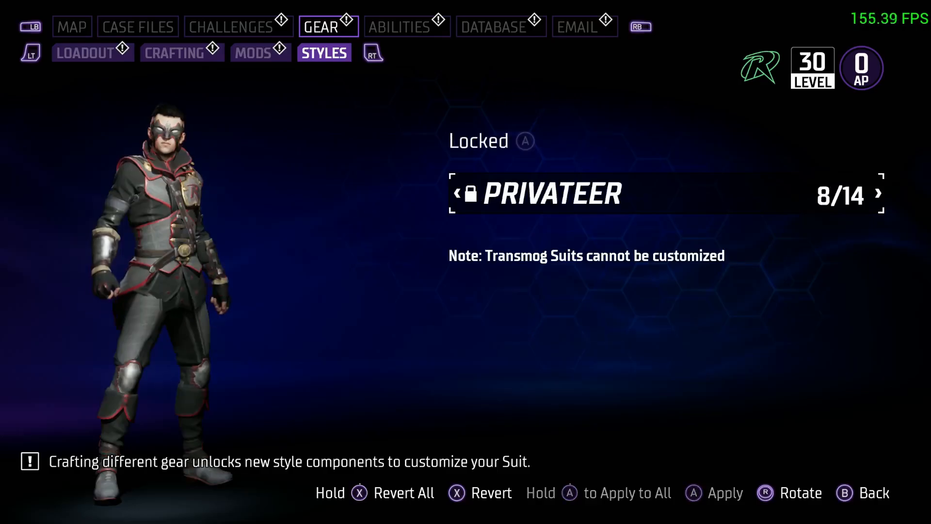
pyautogui.click(864, 194)
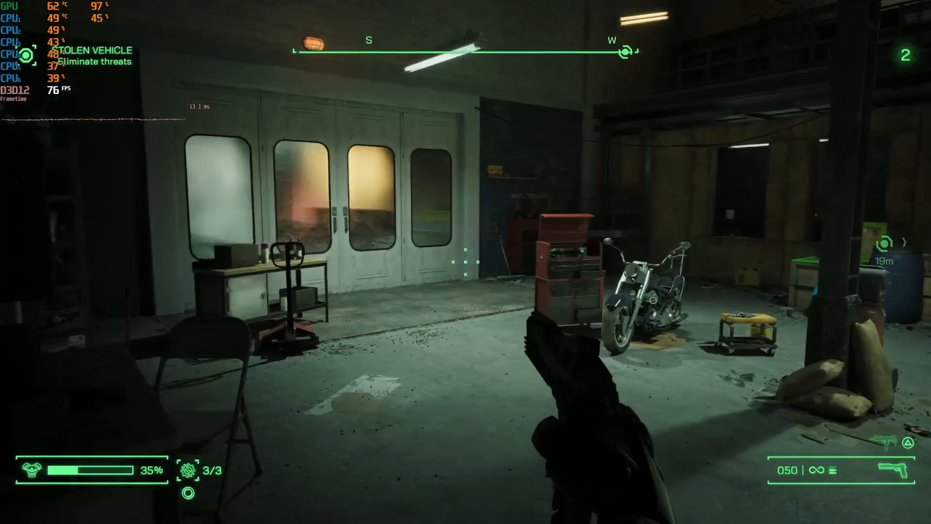
pyautogui.moveTo(464, 260)
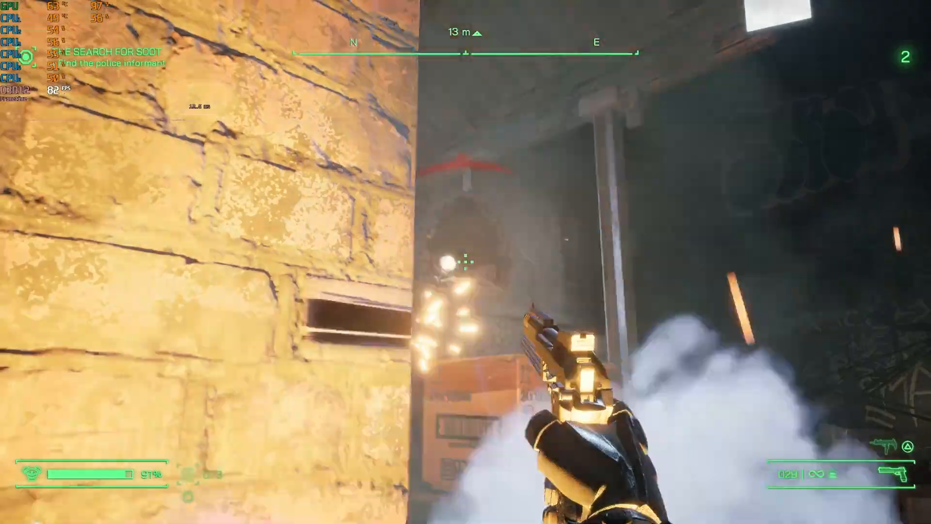
# - Fire through the garage and foggy alley enemies toward the Search for Soot objective
pyautogui.click(466, 262)
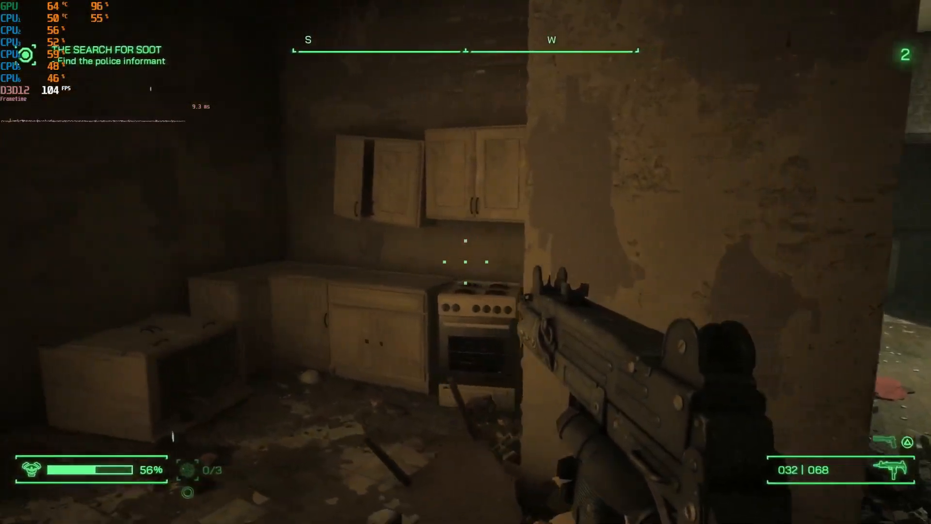
pyautogui.moveTo(466, 262)
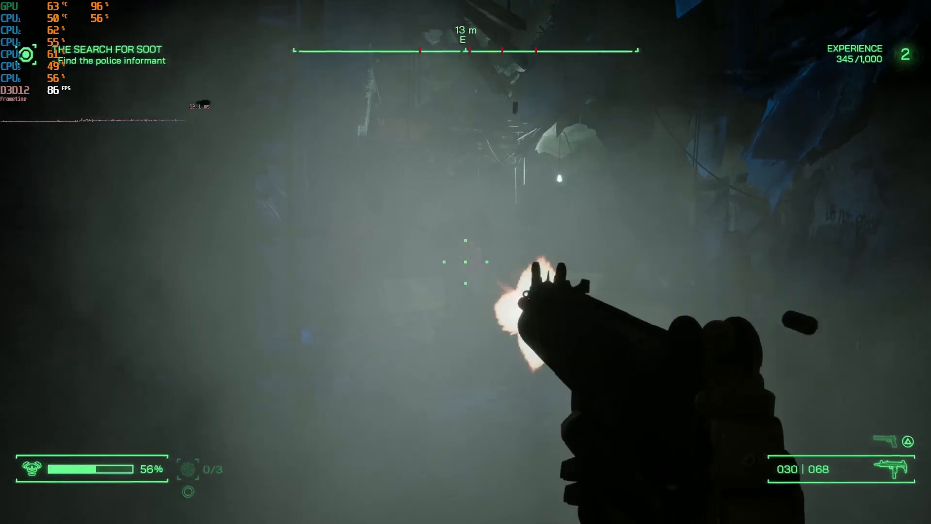
pyautogui.click(466, 261)
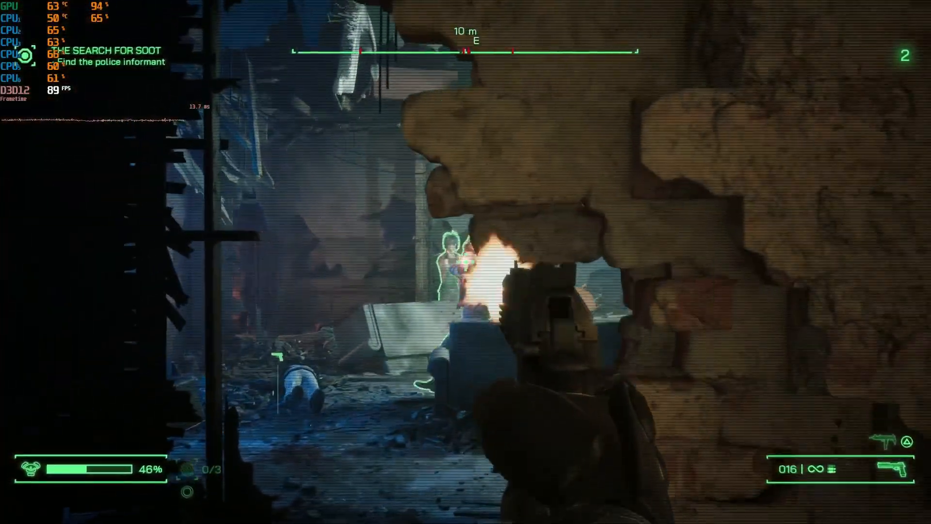
pyautogui.click(465, 262)
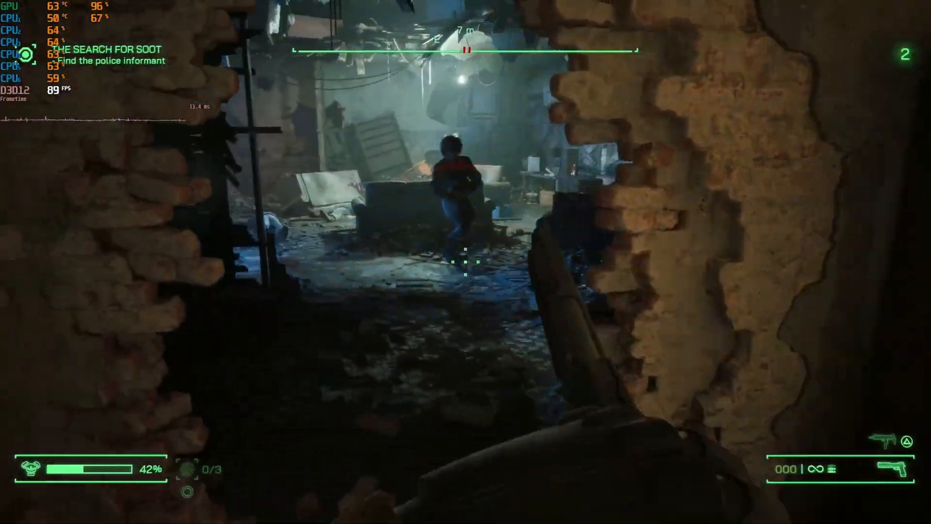
pyautogui.click(465, 258)
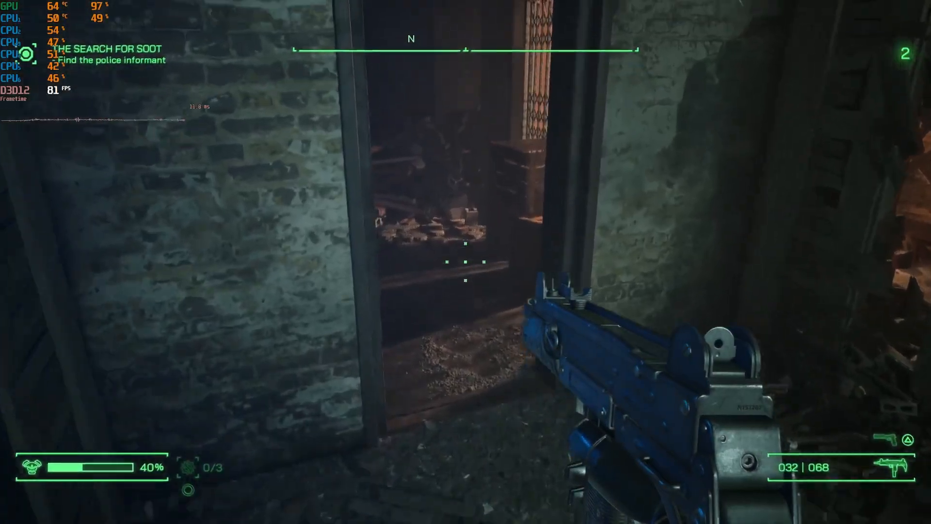
pyautogui.moveTo(465, 262)
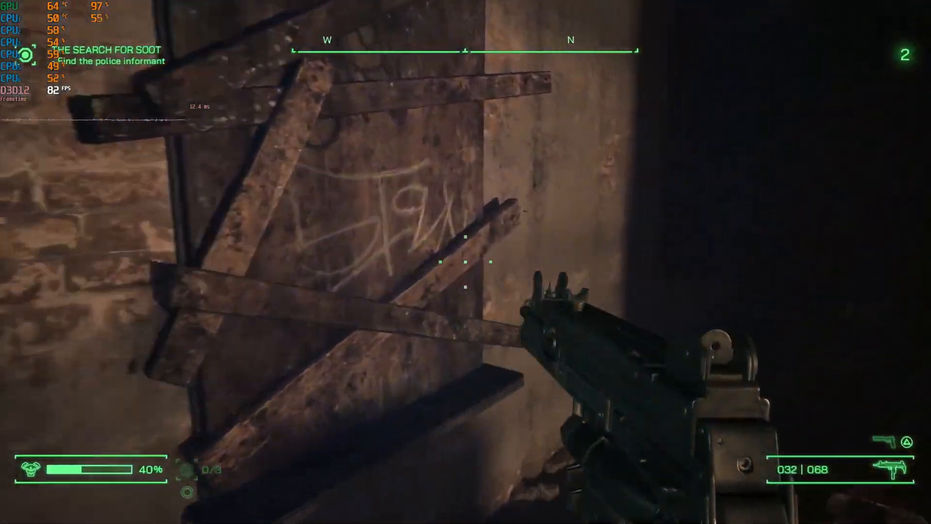